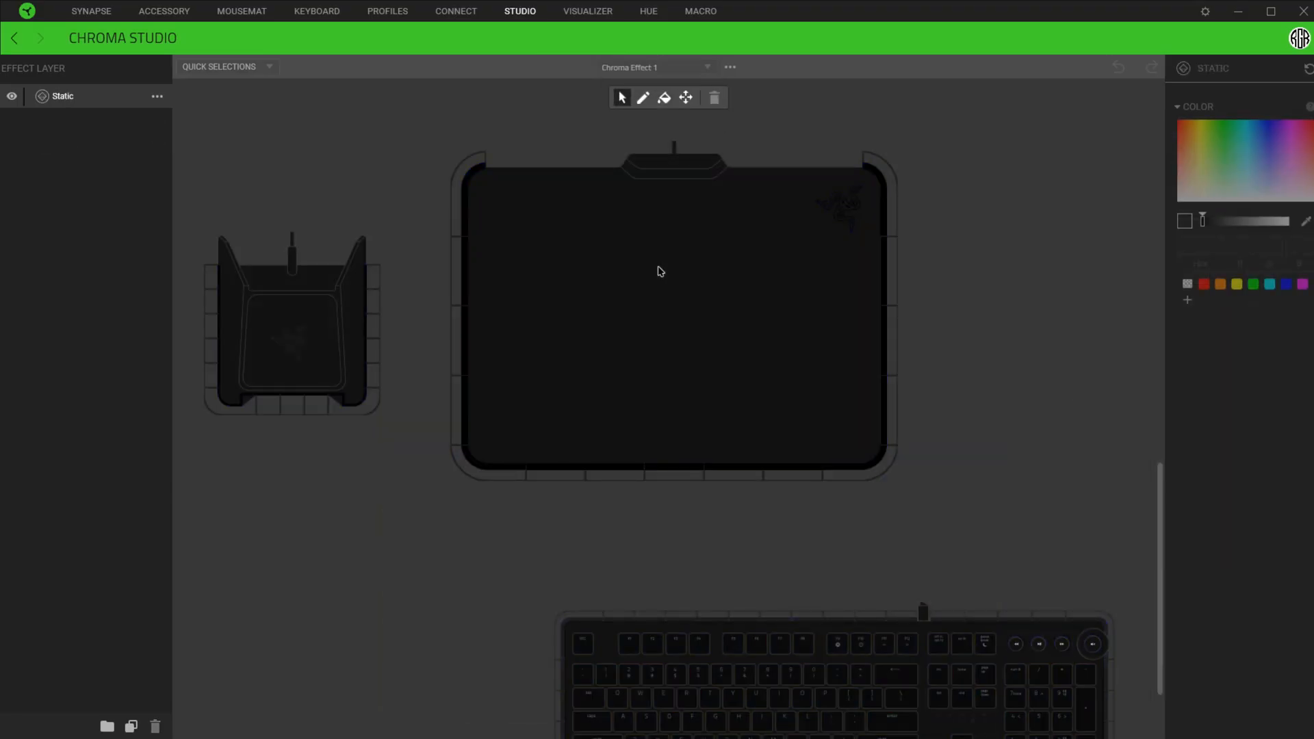
# Step: Bring the keyboard into view and add a Wave layer above the Static base
pyautogui.scroll(-3)
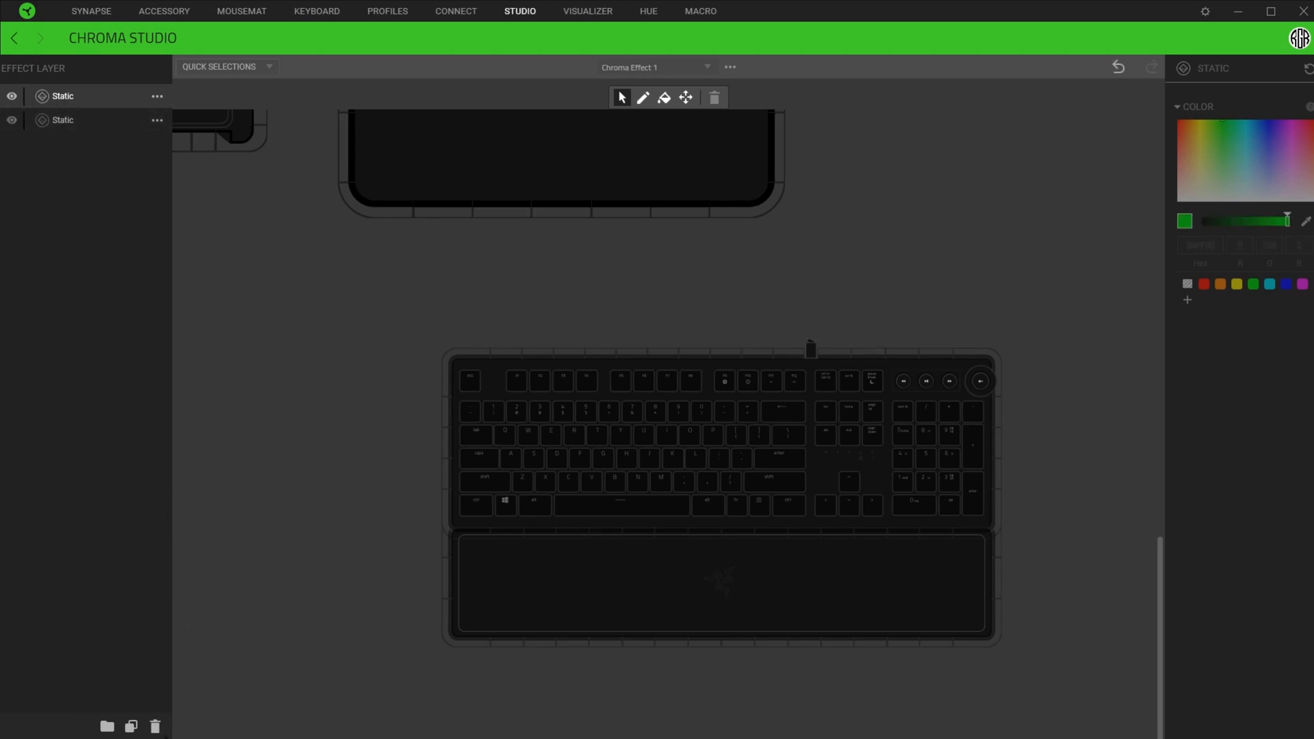
pyautogui.click(154, 726)
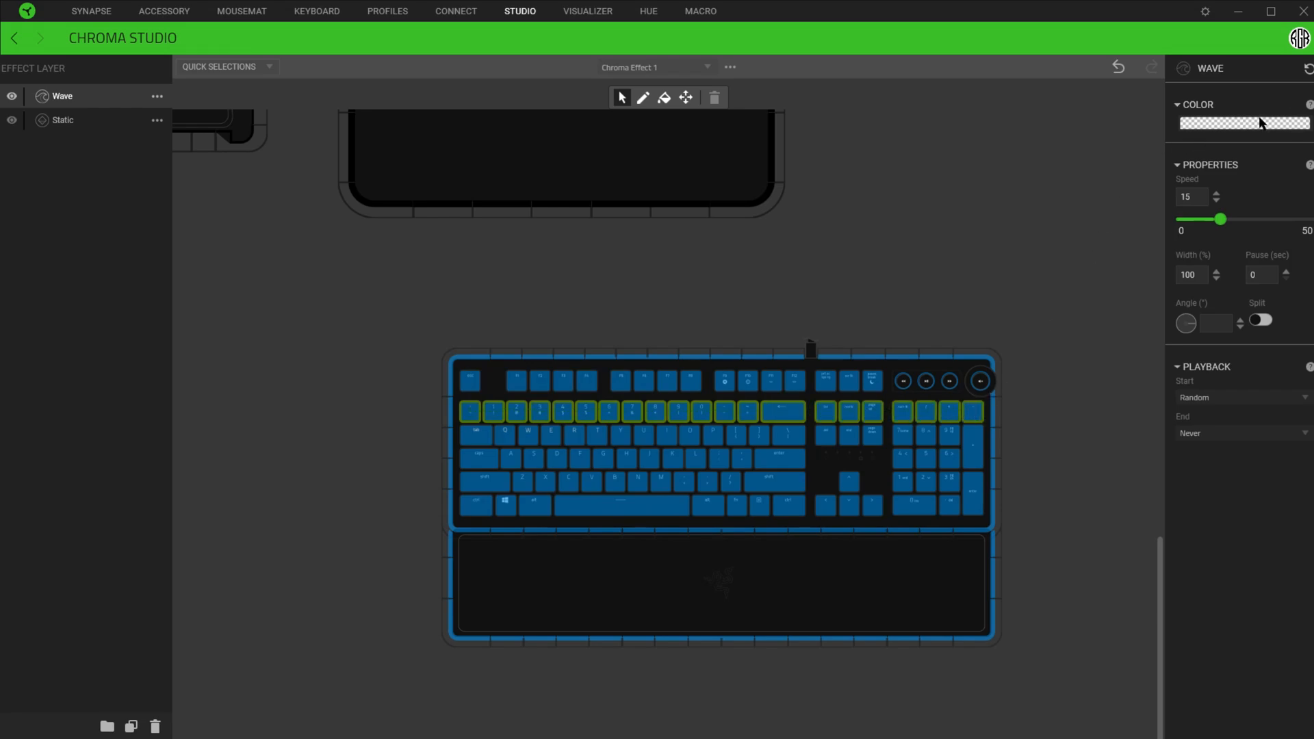
# Step: Give the number-row Wave layer a purple colour pattern
pyautogui.click(1242, 122)
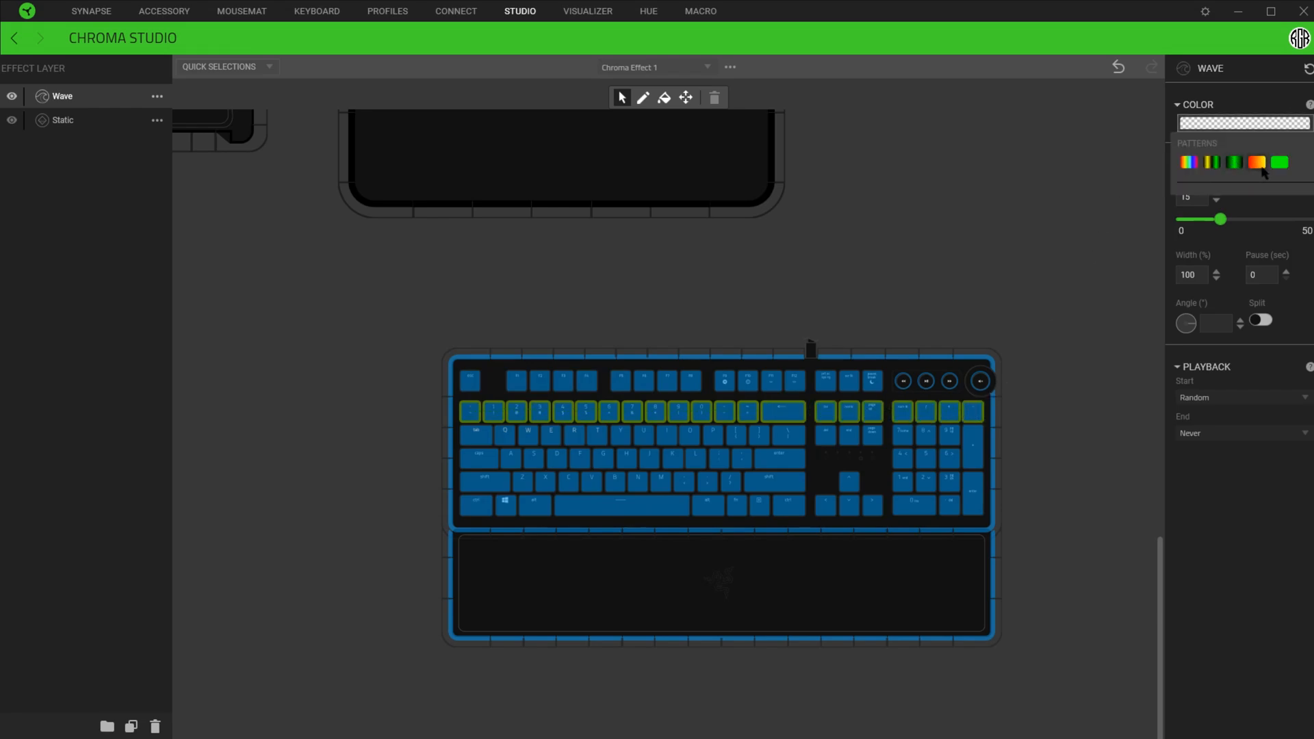
pyautogui.click(1256, 161)
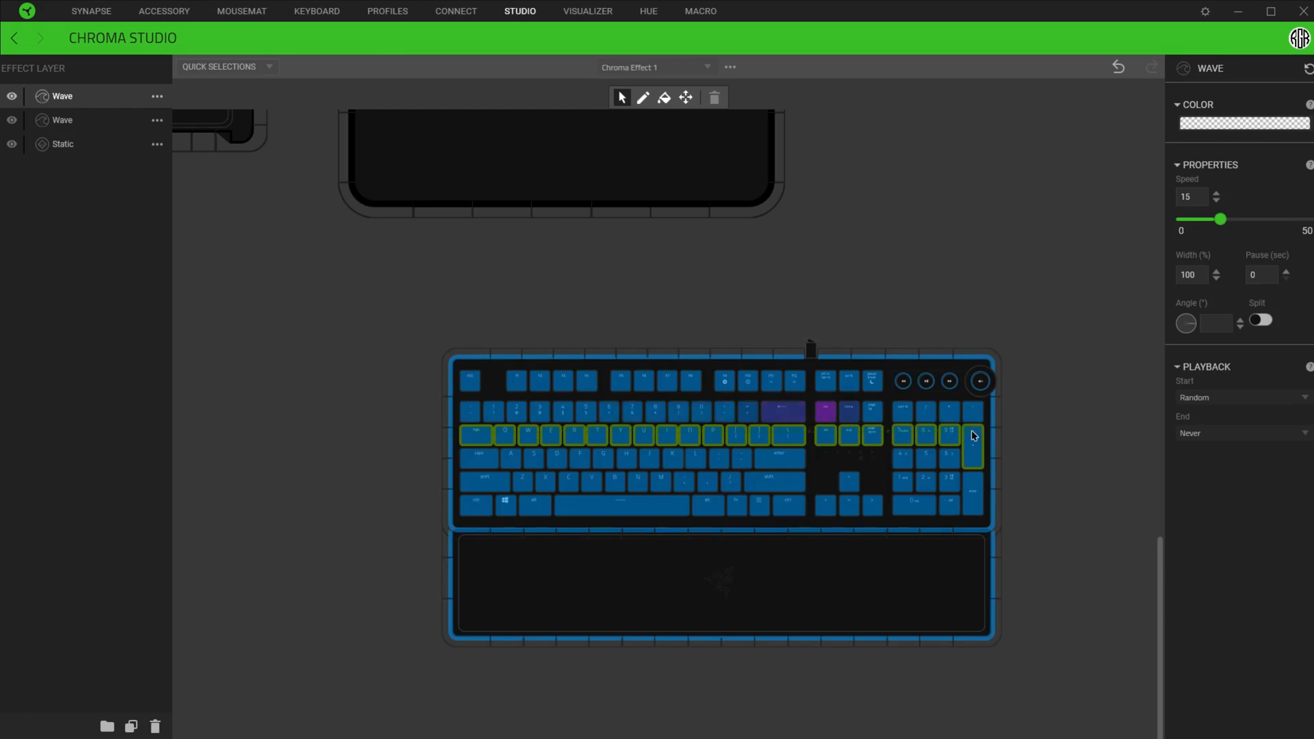
# Step: Set the second-row wave to the purple pattern, testing Speed before returning it to 15
pyautogui.click(1244, 122)
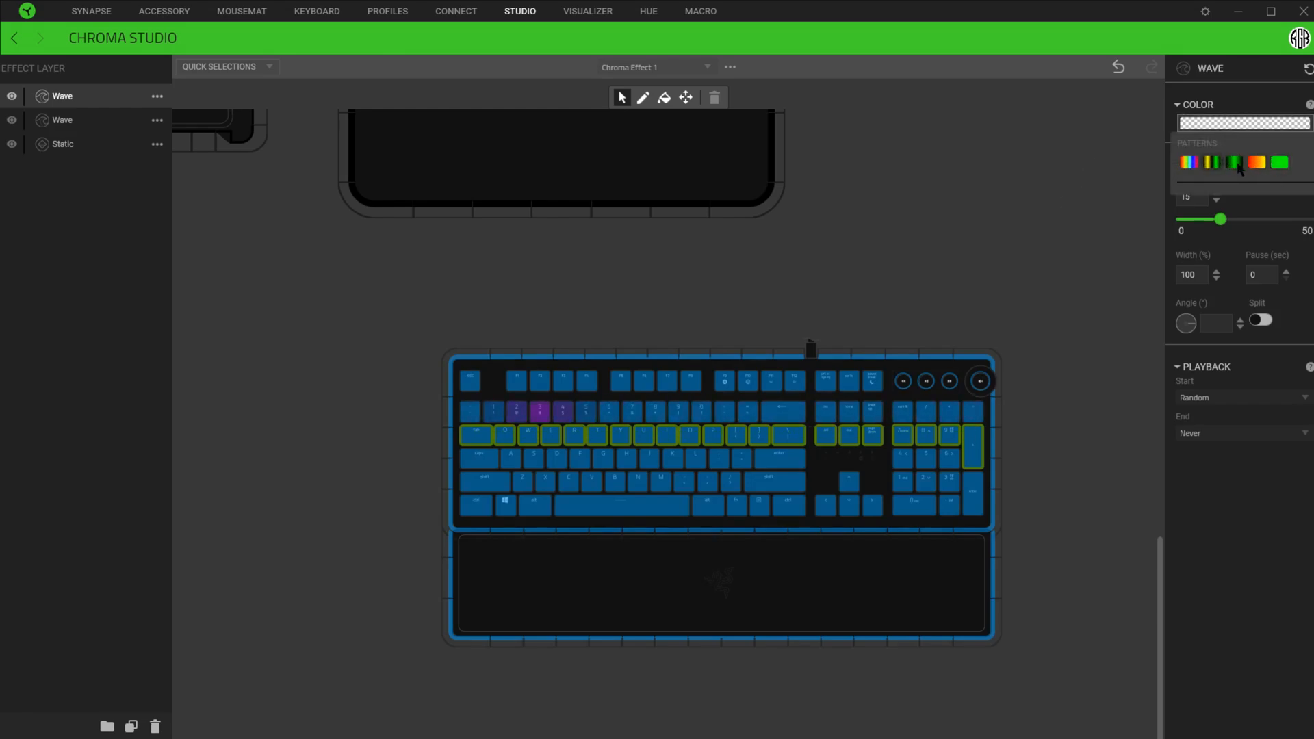
pyautogui.click(1232, 161)
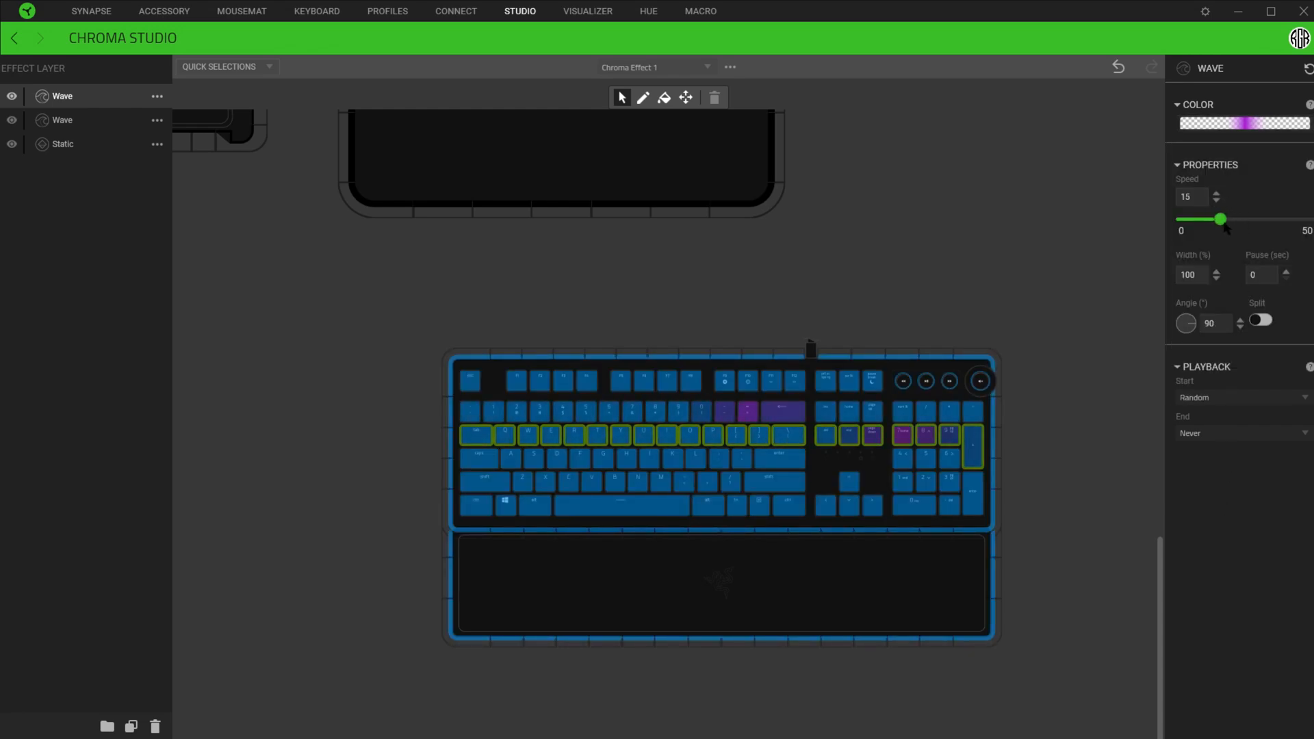
pyautogui.moveTo(1220, 219); pyautogui.dragTo(1247, 219)
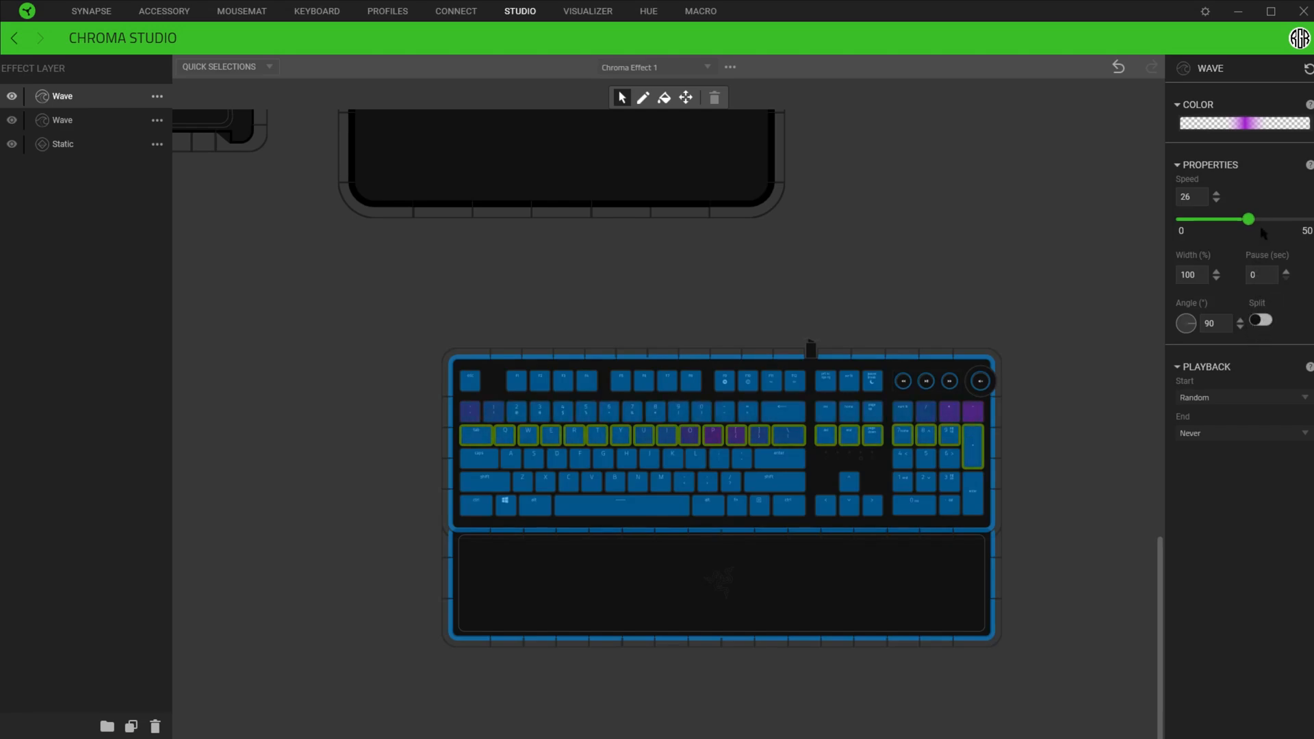
pyautogui.moveTo(1184, 322); pyautogui.dragTo(1190, 318)
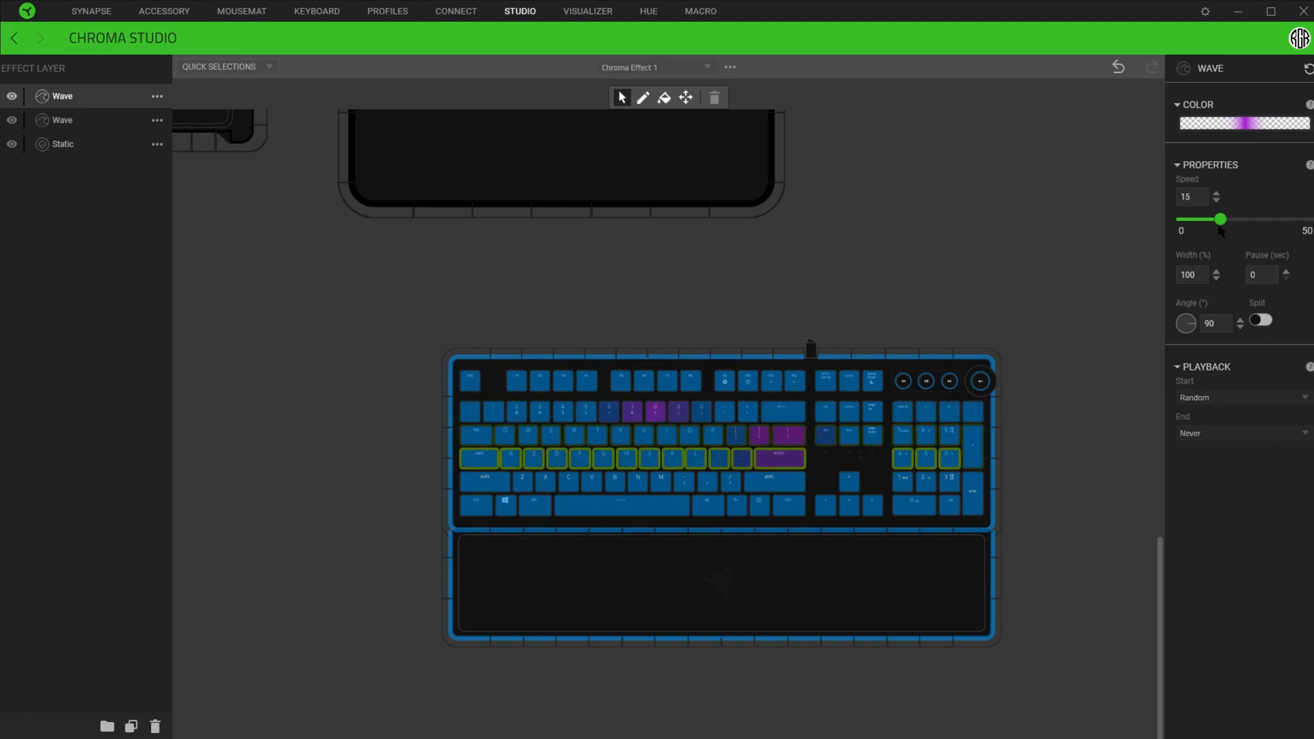
# Step: Add the Z key row to the wave, adjusting the angle and keeping speed at 15
pyautogui.moveTo(1221, 219); pyautogui.dragTo(1203, 219)
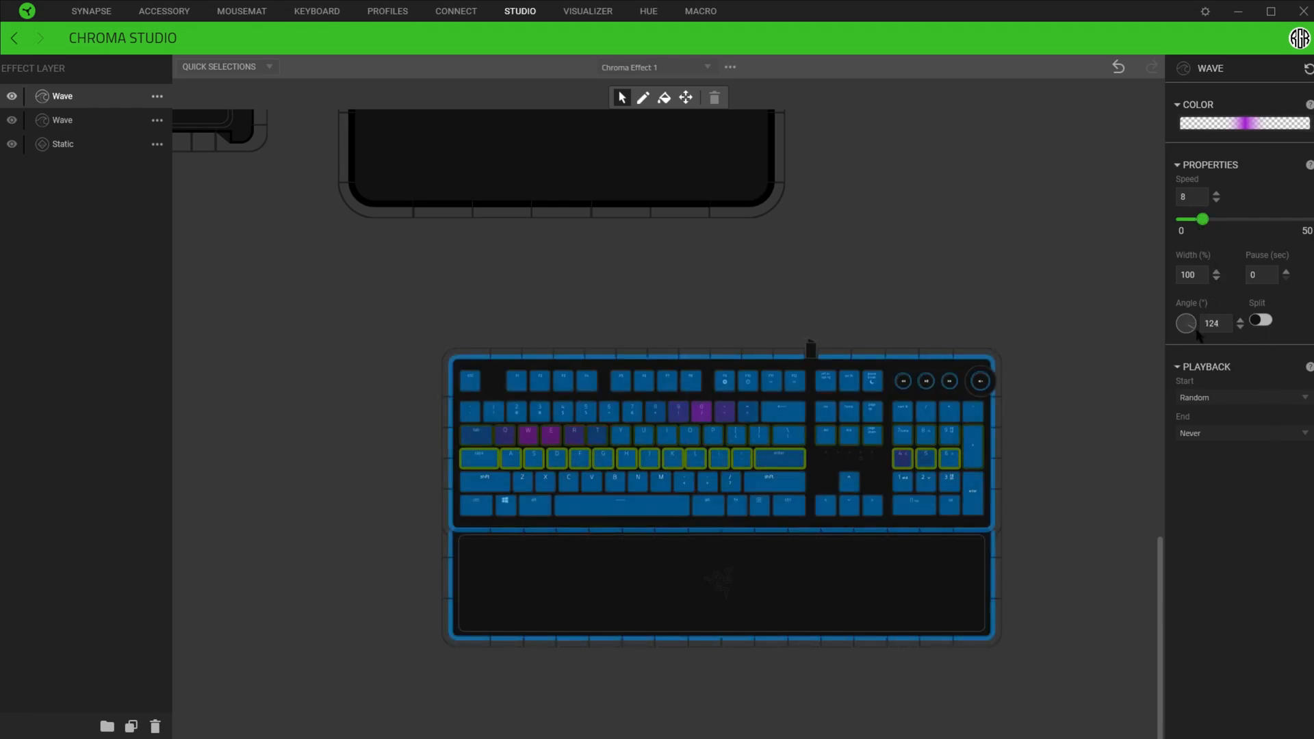
pyautogui.click(1184, 323)
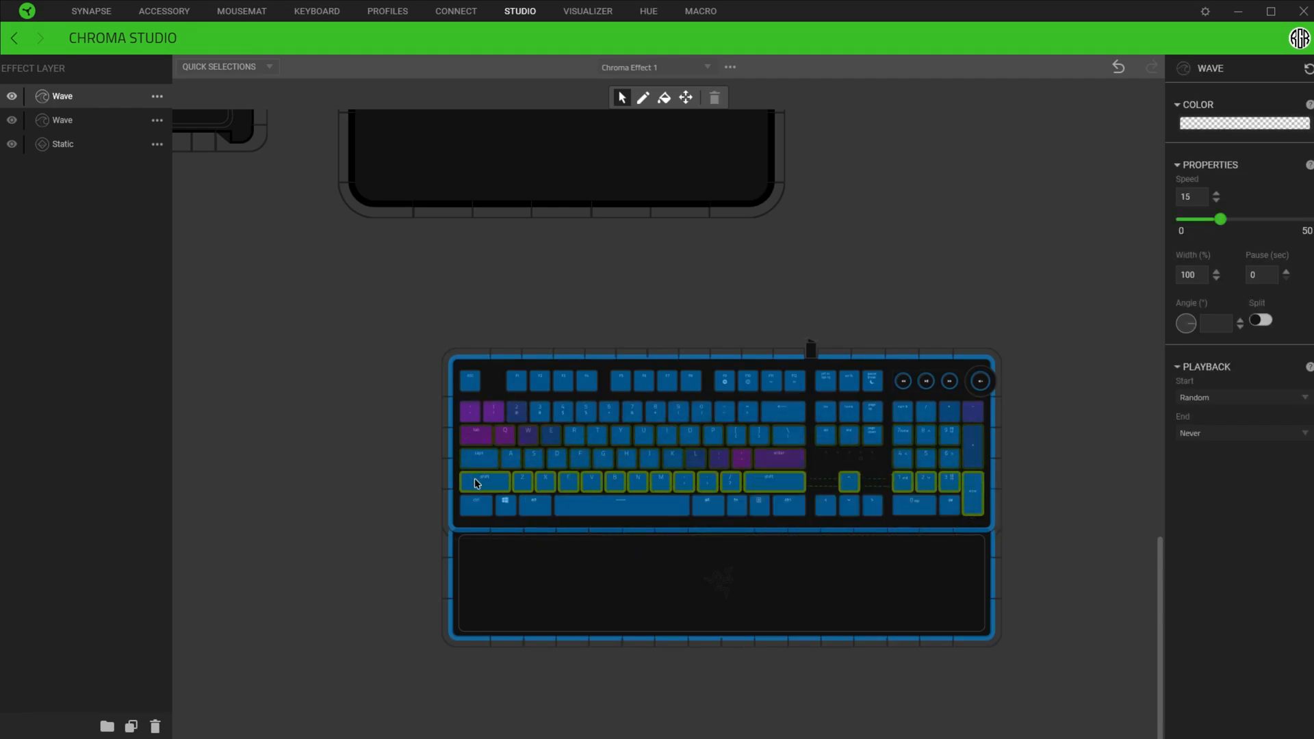
pyautogui.click(1244, 123)
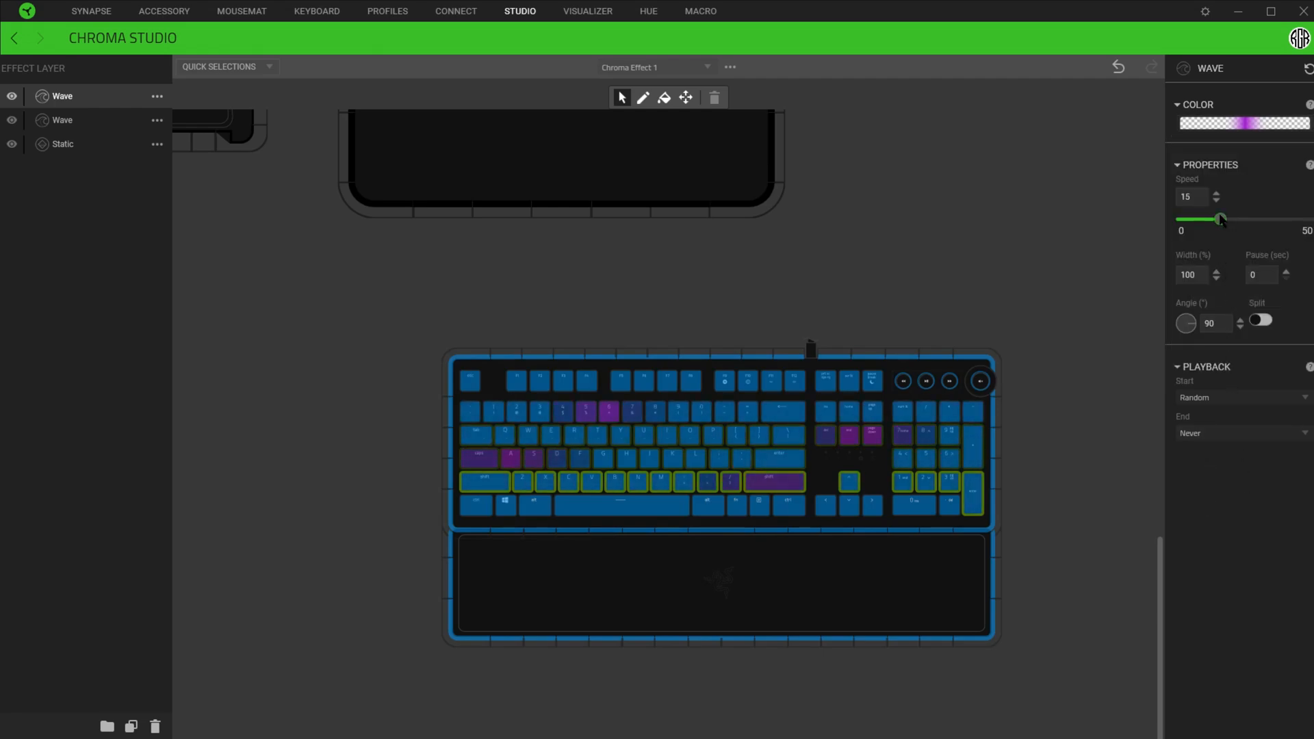
pyautogui.moveTo(1221, 219); pyautogui.dragTo(1257, 219)
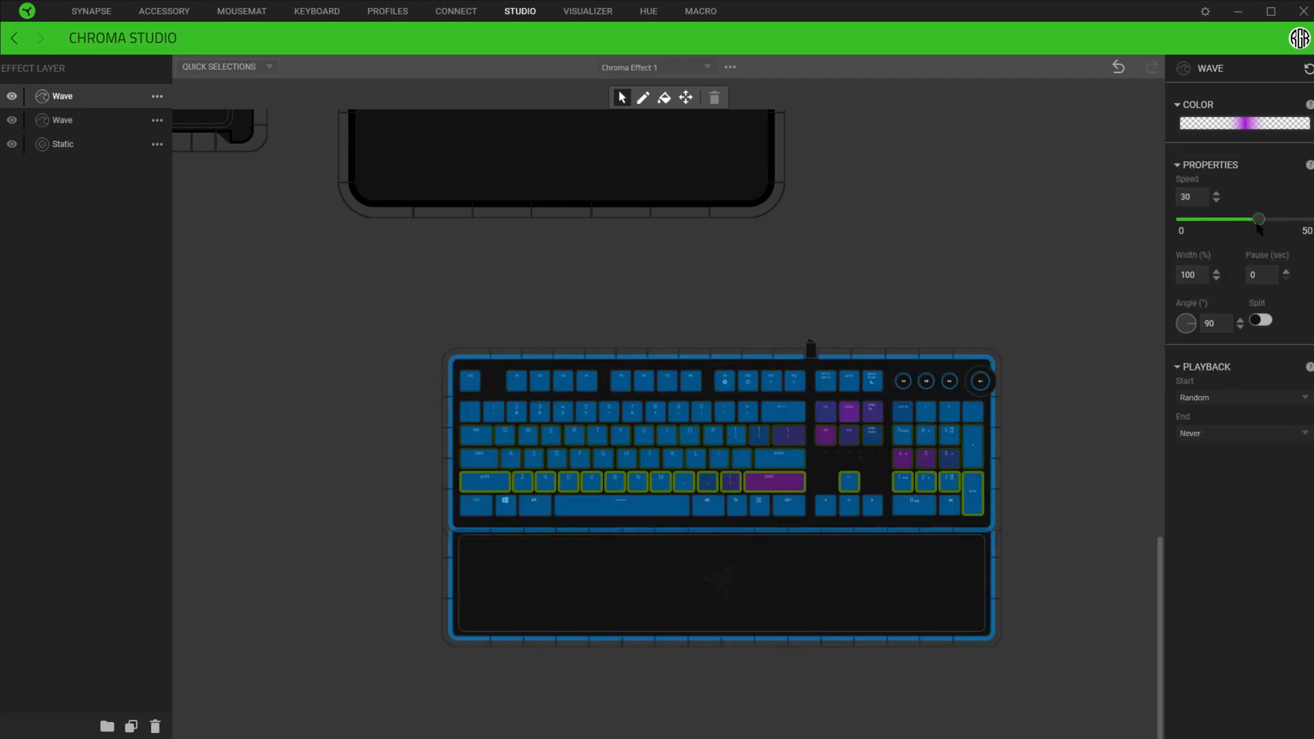
pyautogui.moveTo(1257, 219); pyautogui.dragTo(1239, 219)
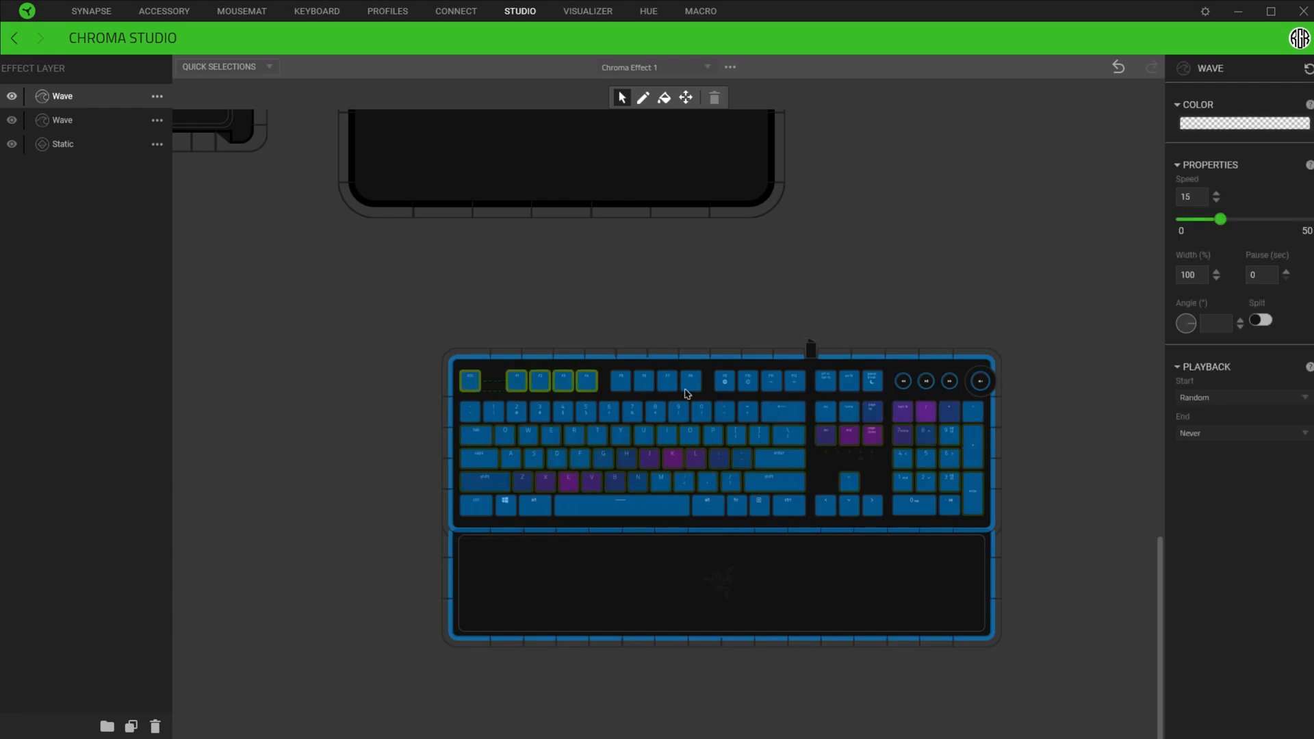
# Step: Add the function-key row at a 305° angle, toggling Split on and back off
pyautogui.click(1243, 123)
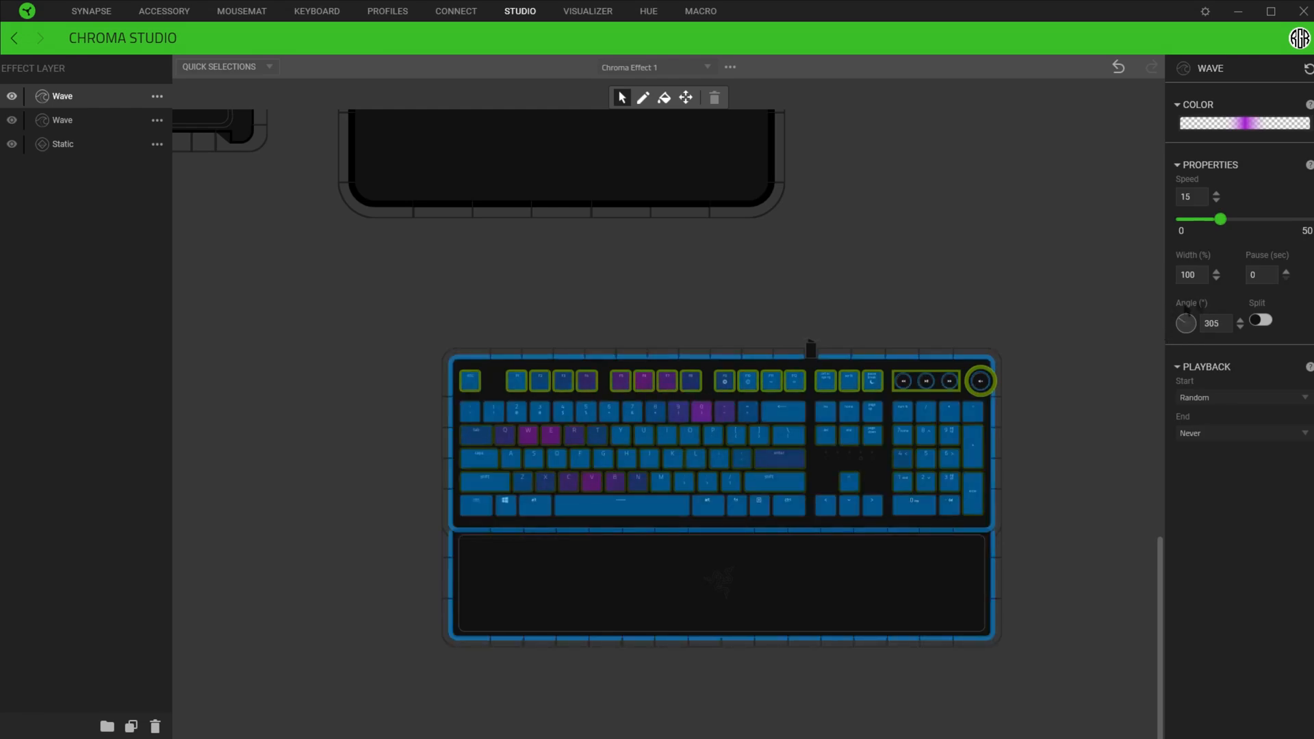
pyautogui.click(1259, 320)
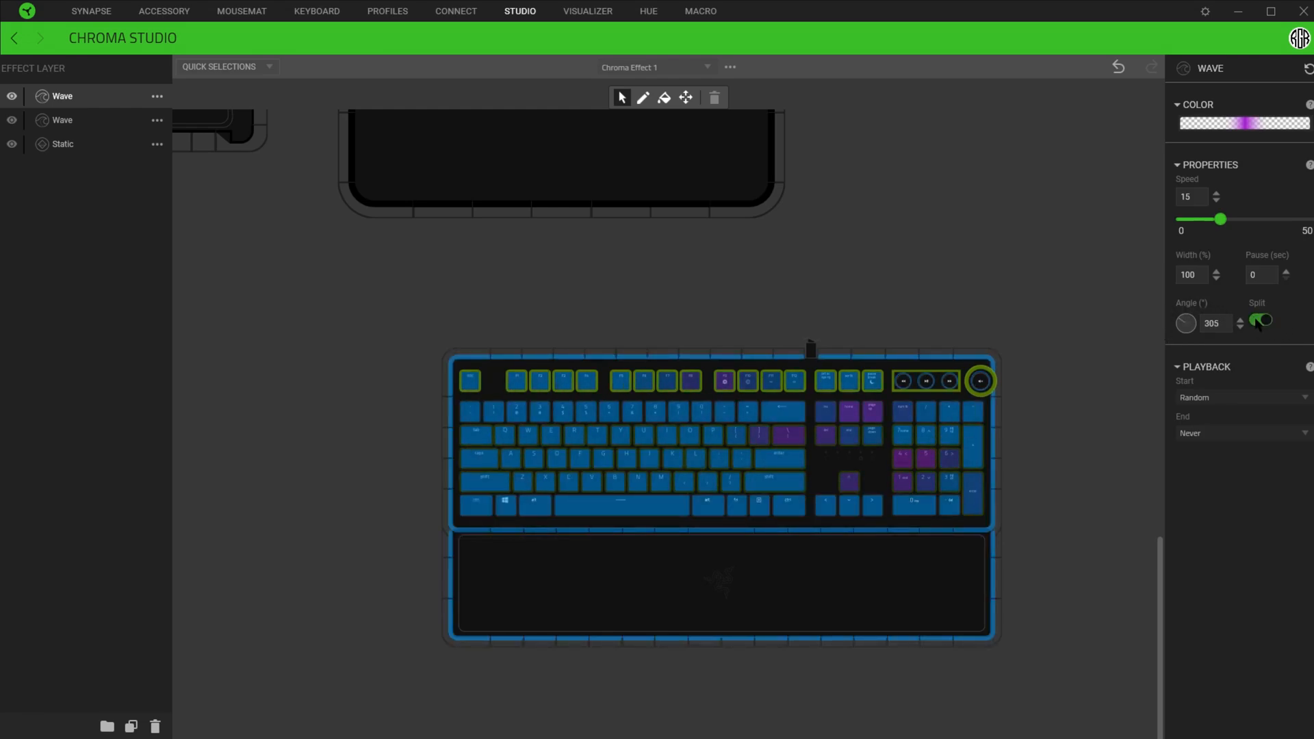
pyautogui.click(1262, 320)
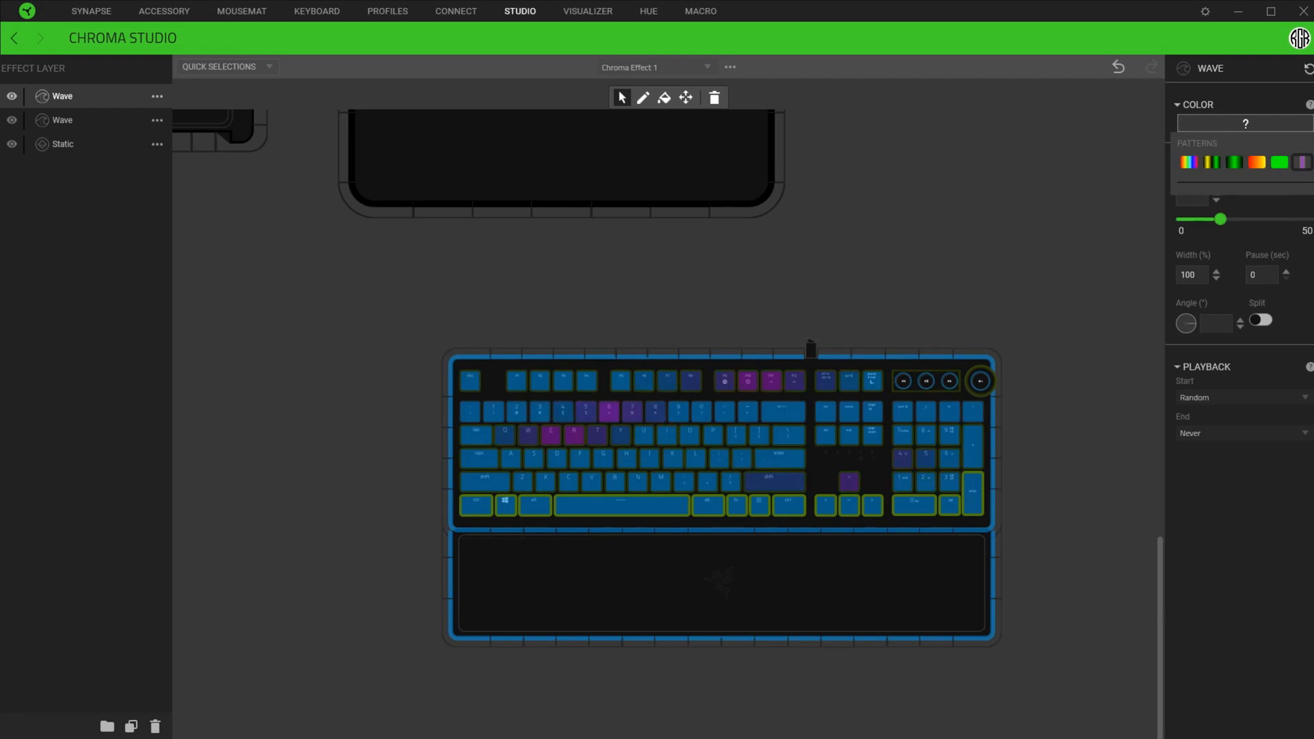
# Step: Apply the purple pattern to the bottom key row and adjust a wave slider
pyautogui.click(1243, 123)
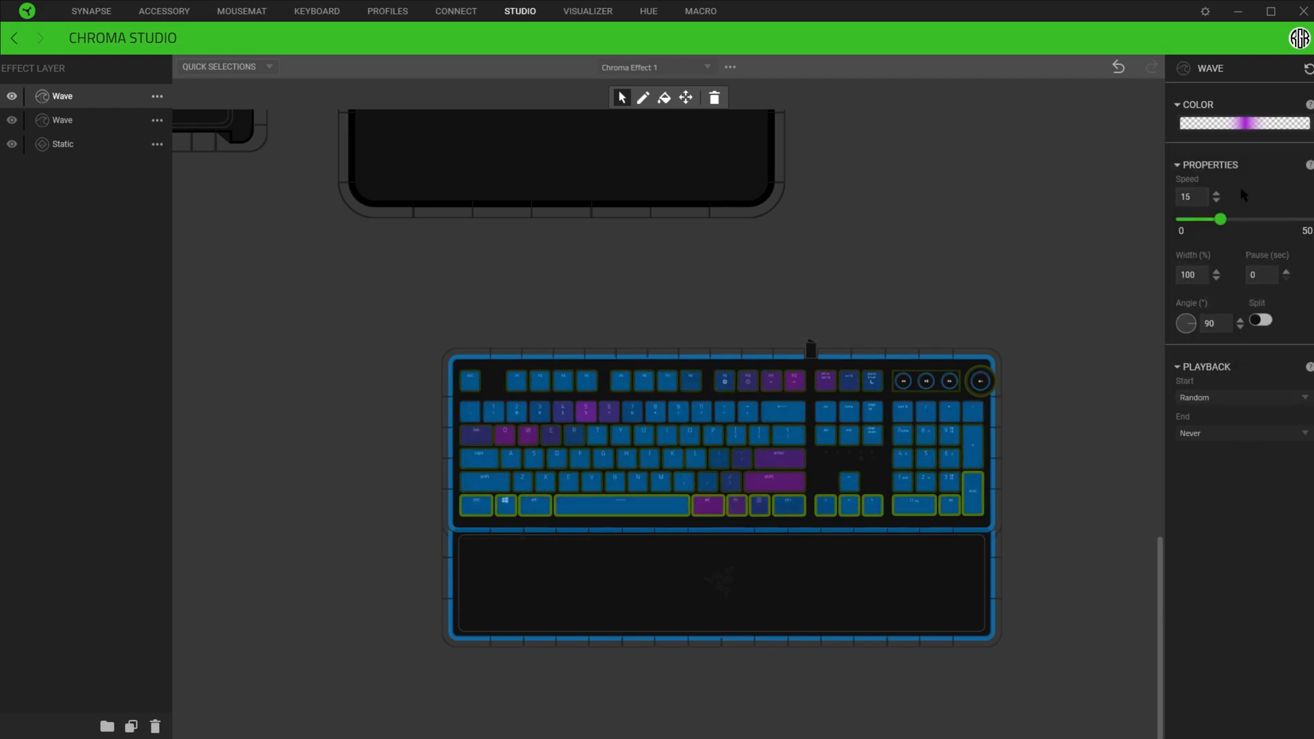
pyautogui.moveTo(1224, 219); pyautogui.dragTo(1210, 218)
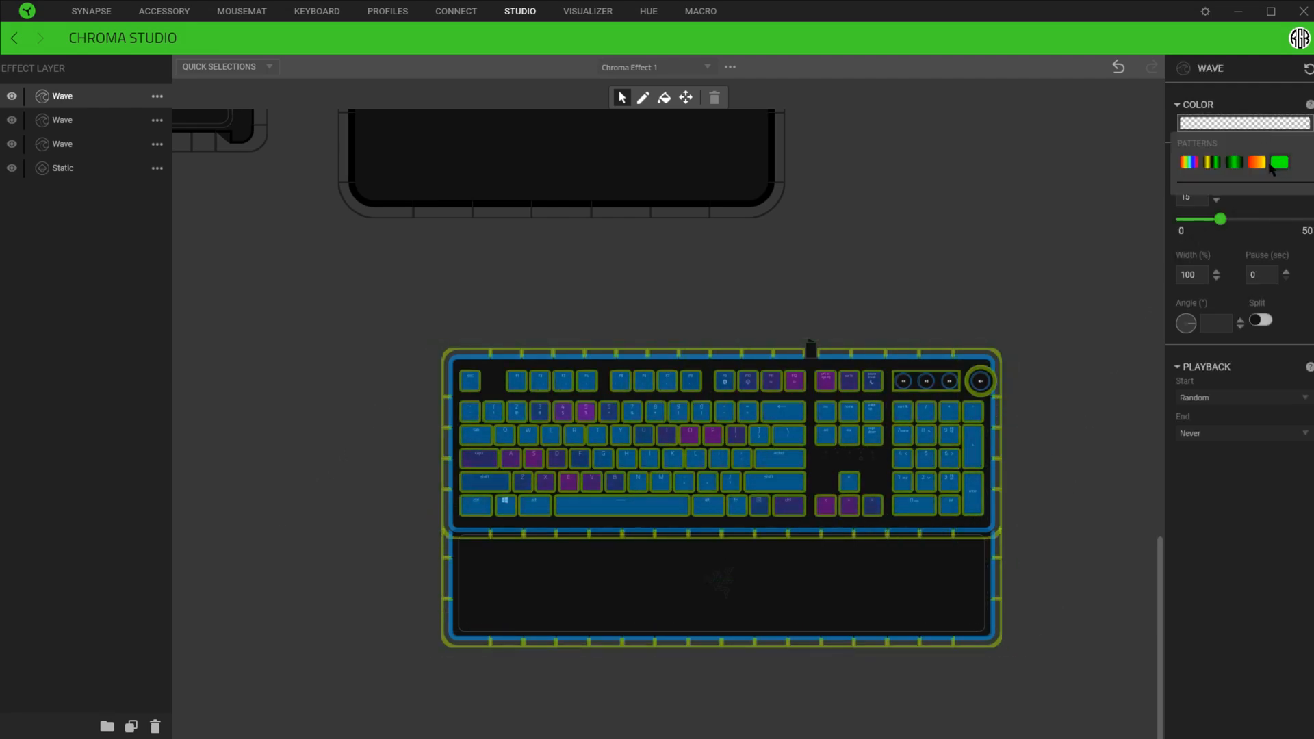
# Step: Pick a pattern for the full-keyboard wave and colour it A519FF
pyautogui.click(1277, 161)
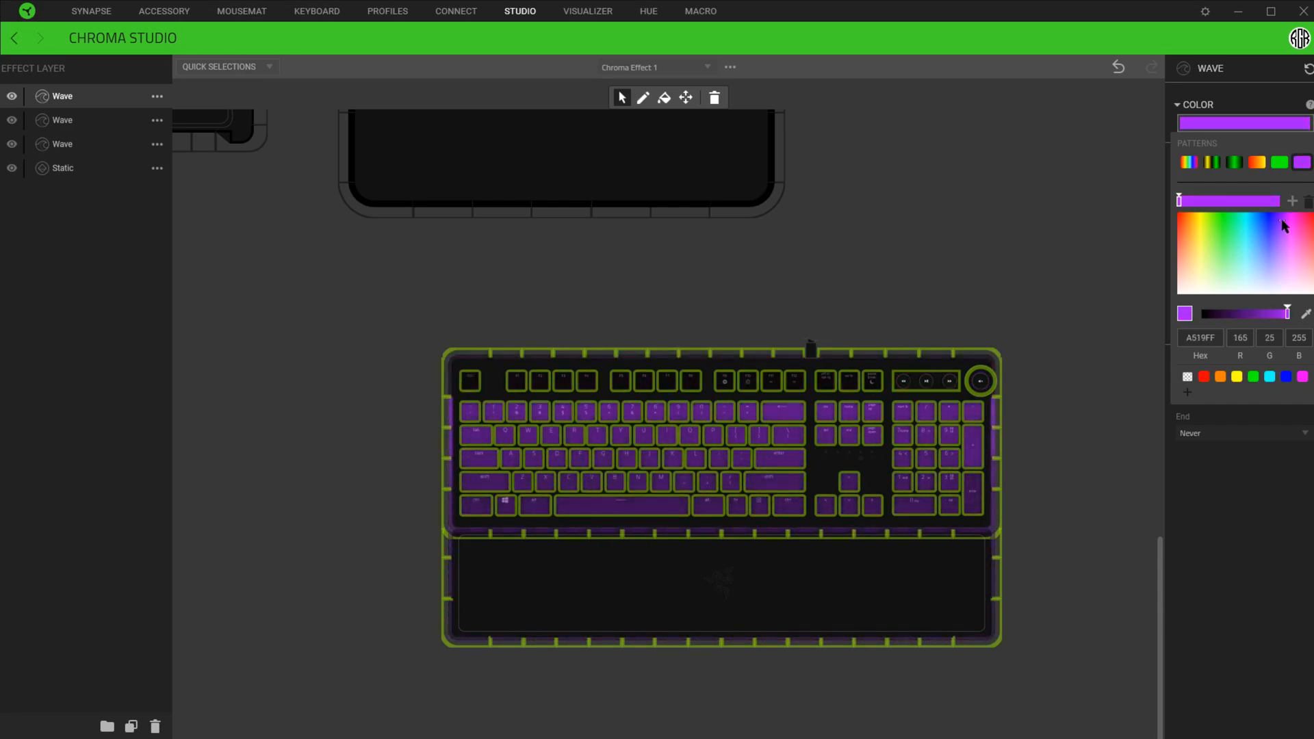
# Step: Replace the purple with the red-to-yellow gradient pattern and open its colour stops
pyautogui.click(1181, 104)
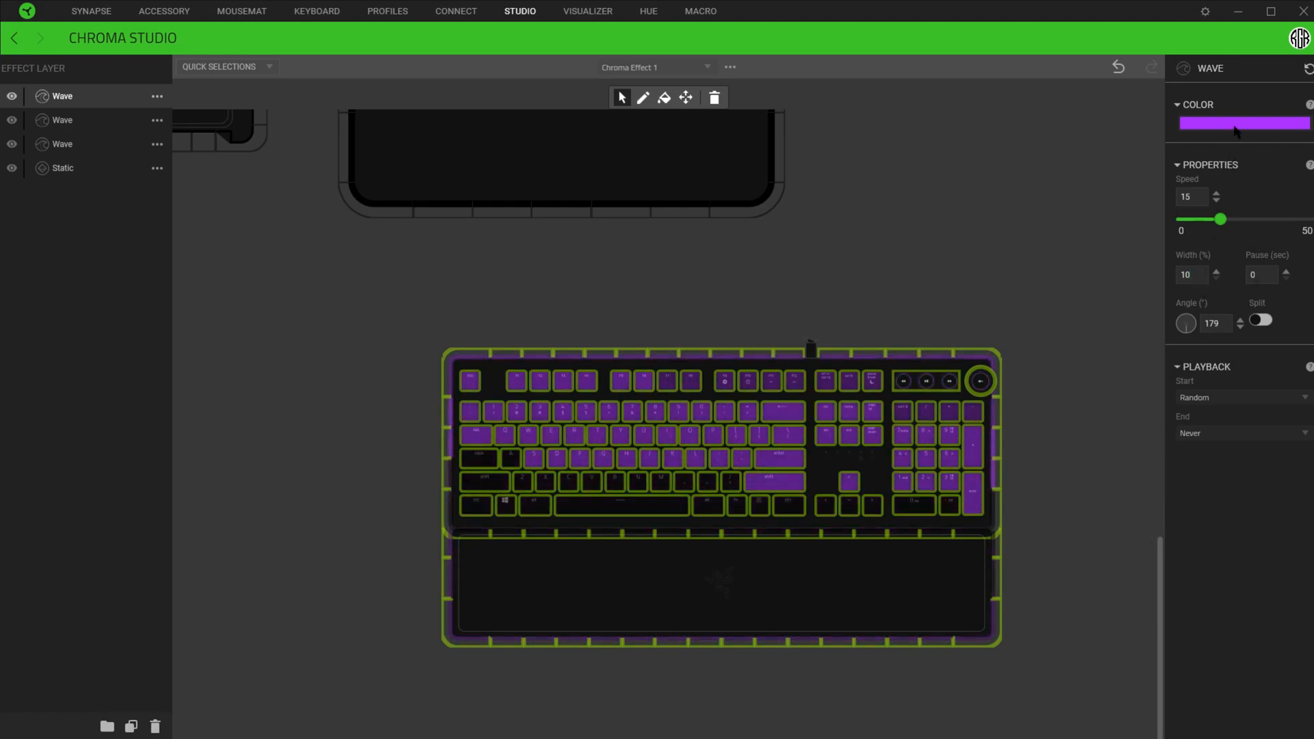
pyautogui.click(1242, 124)
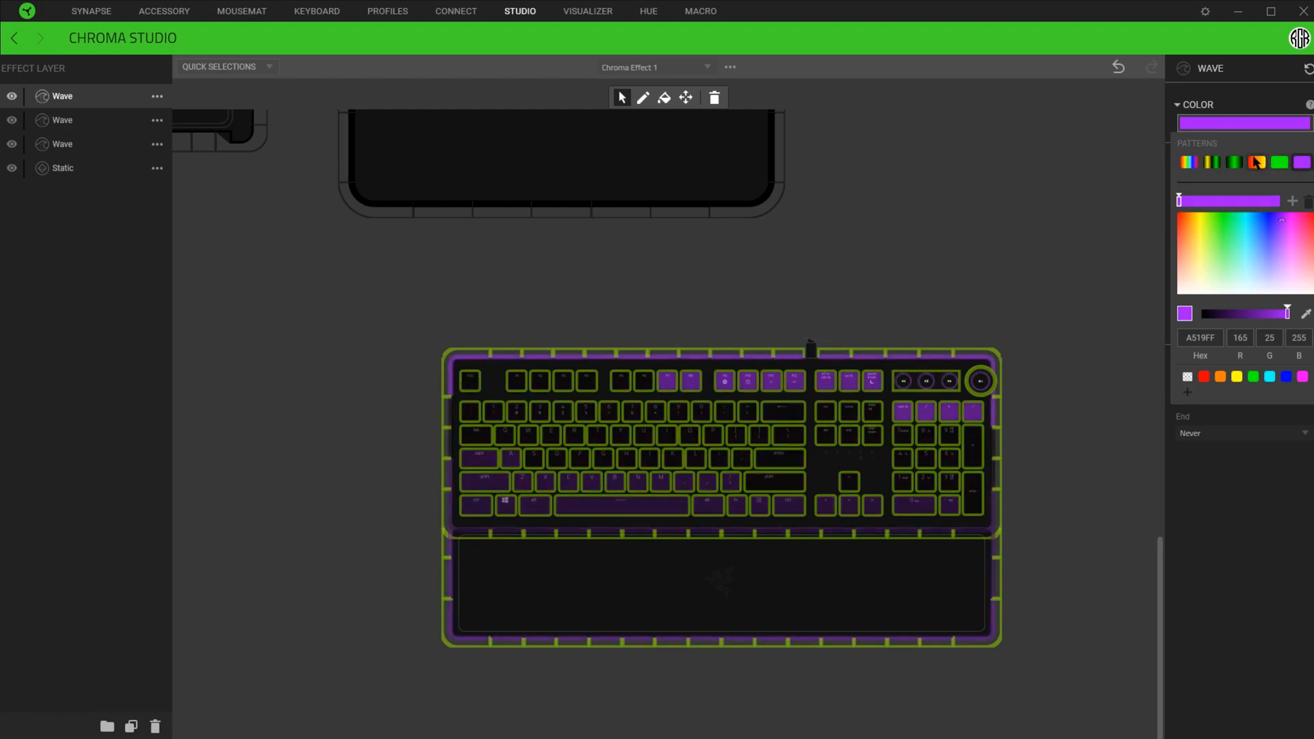
pyautogui.click(1182, 217)
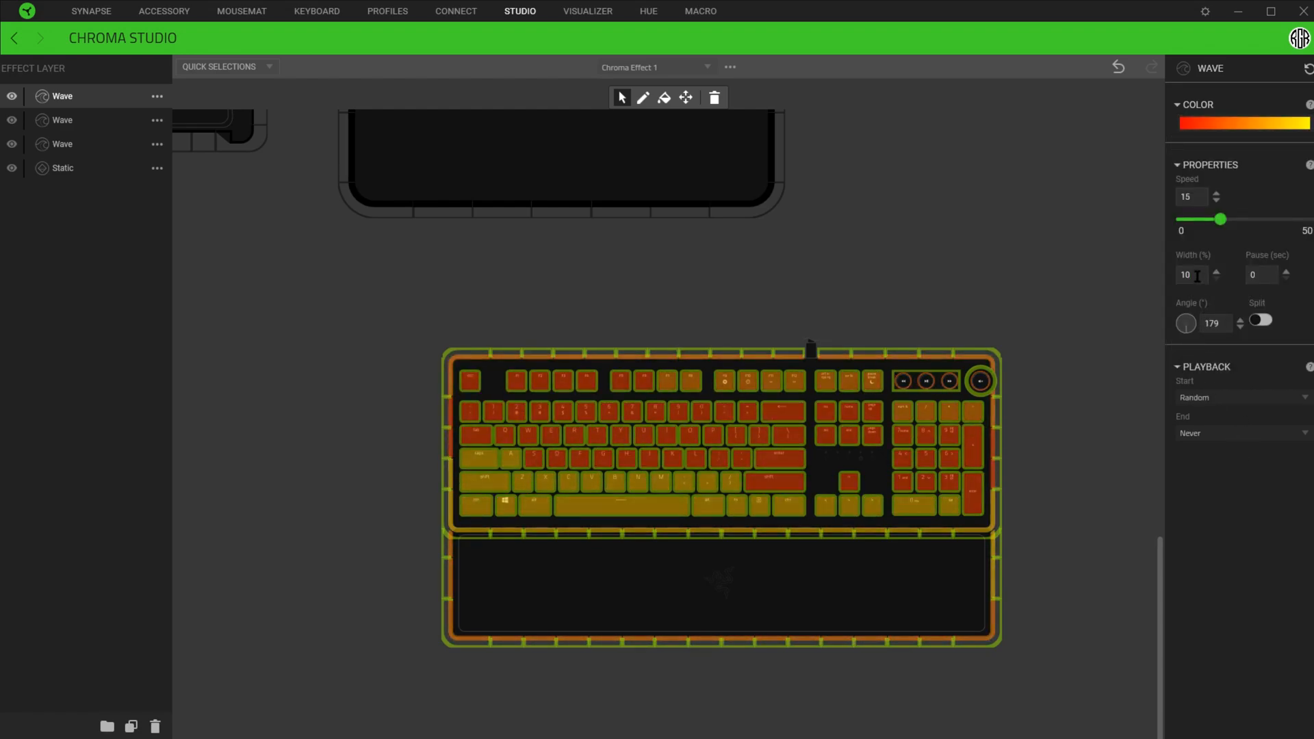
pyautogui.click(1243, 122)
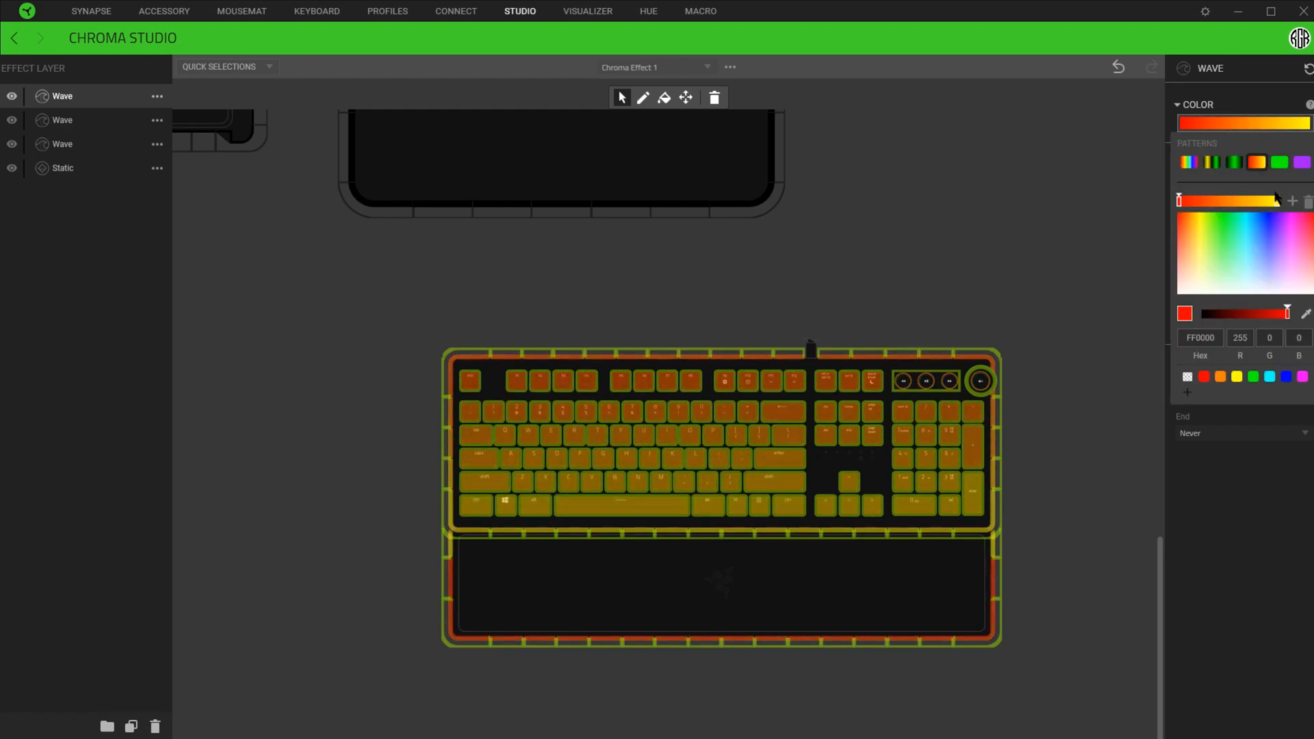